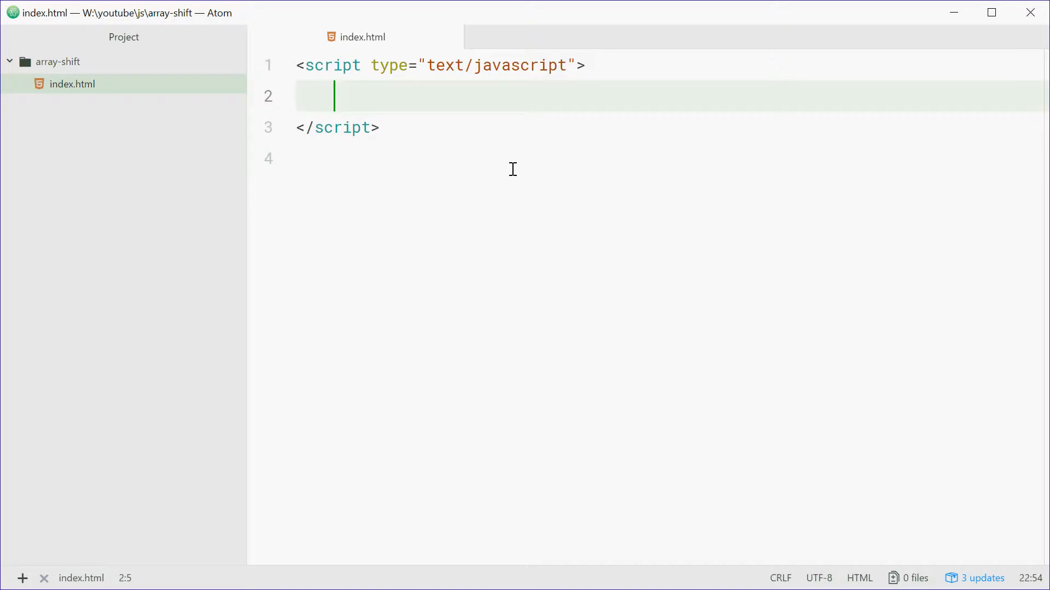
Step: Write const numbers = [6, 70, 89]; on line 2 of the script block
text(const num)
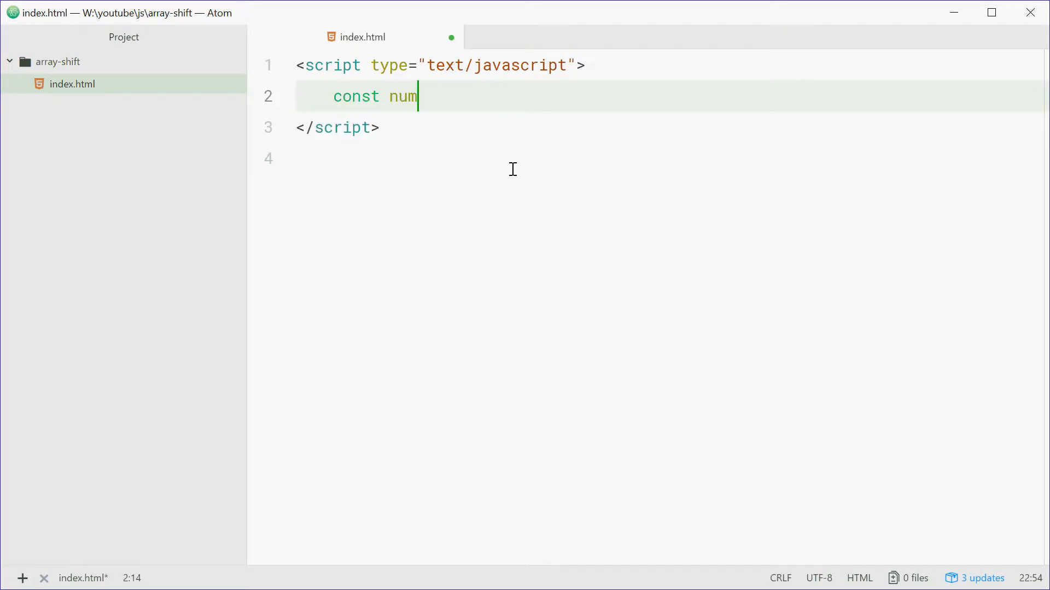
text(bers =)
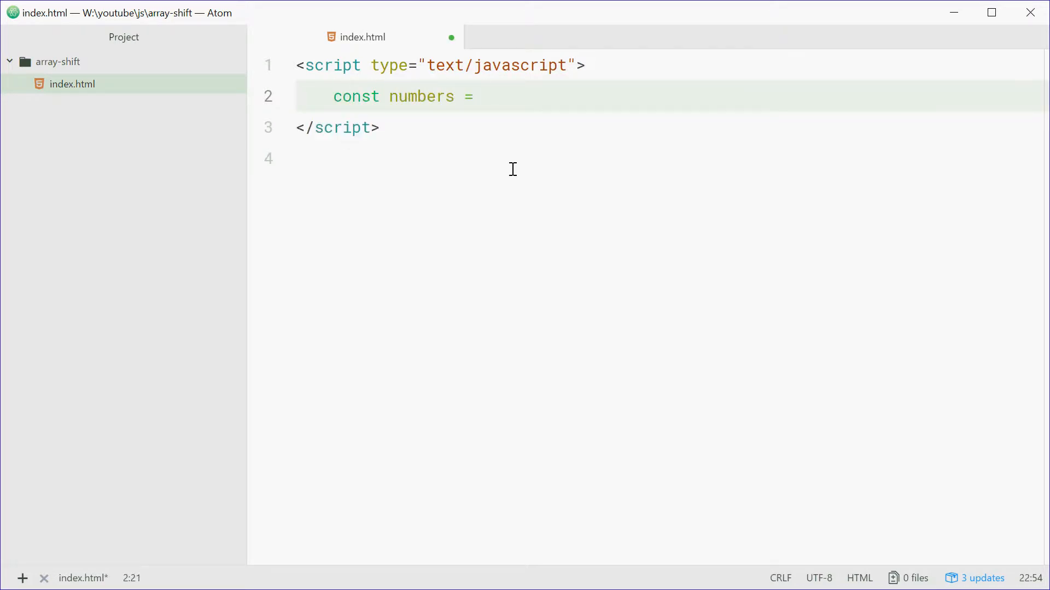
text([6, 7])
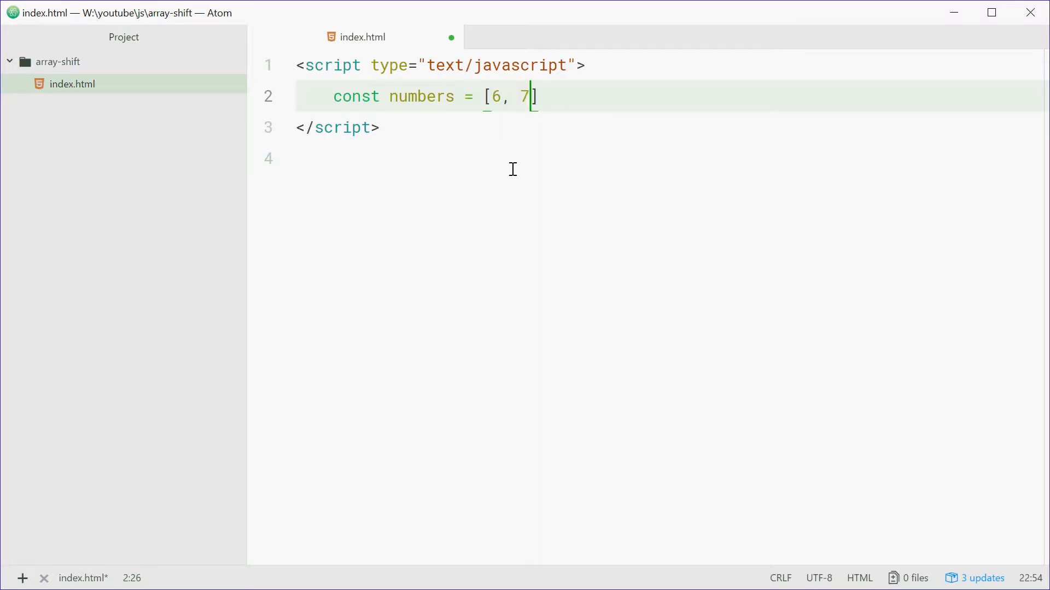
text(0, 89];)
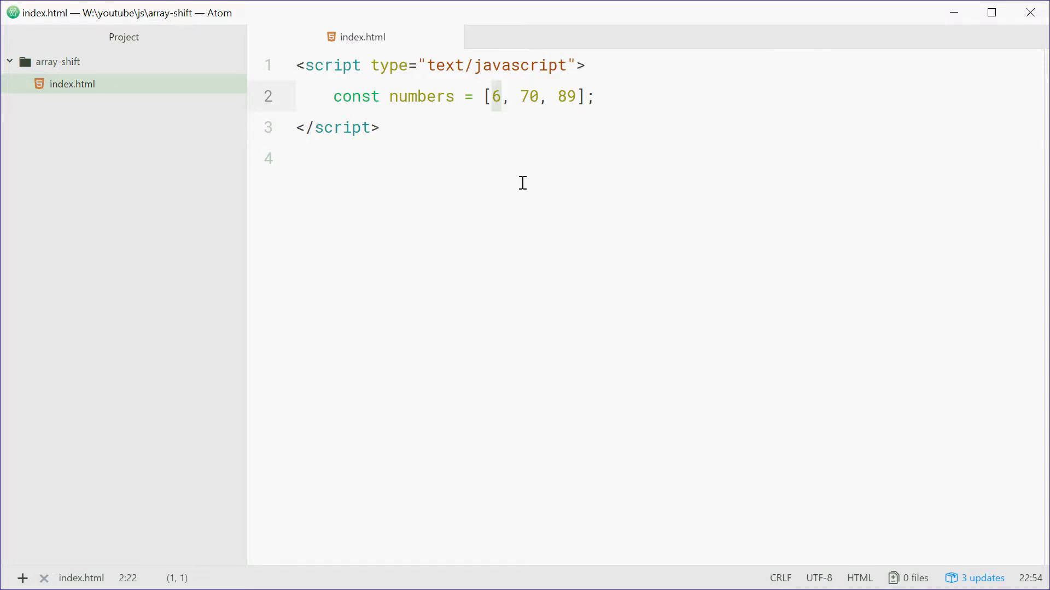
Step: Add numbers.shift(); on a new line below the array and save
key(Enter)
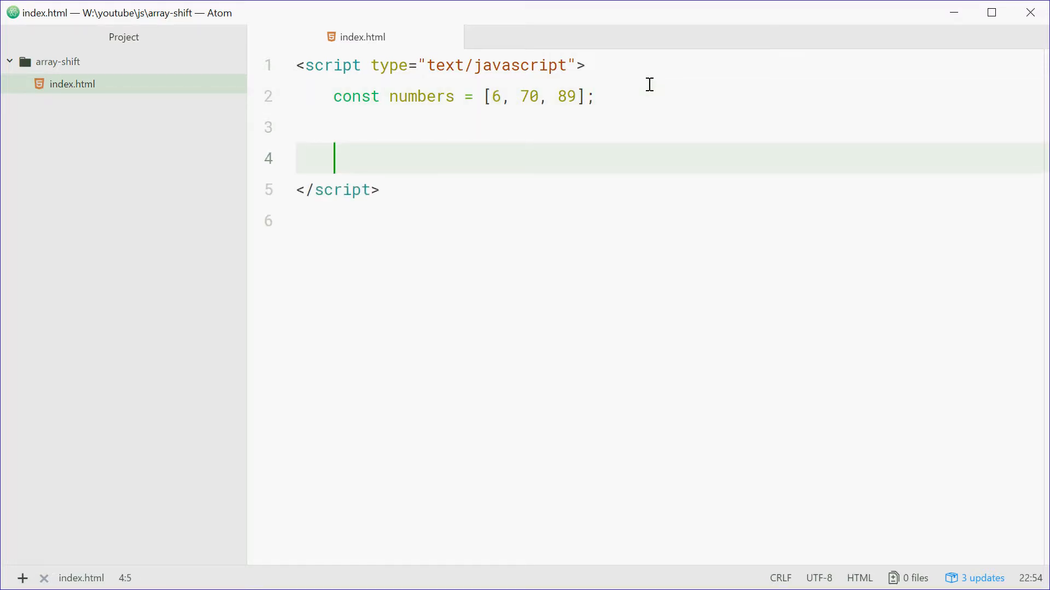
text(numbers.s)
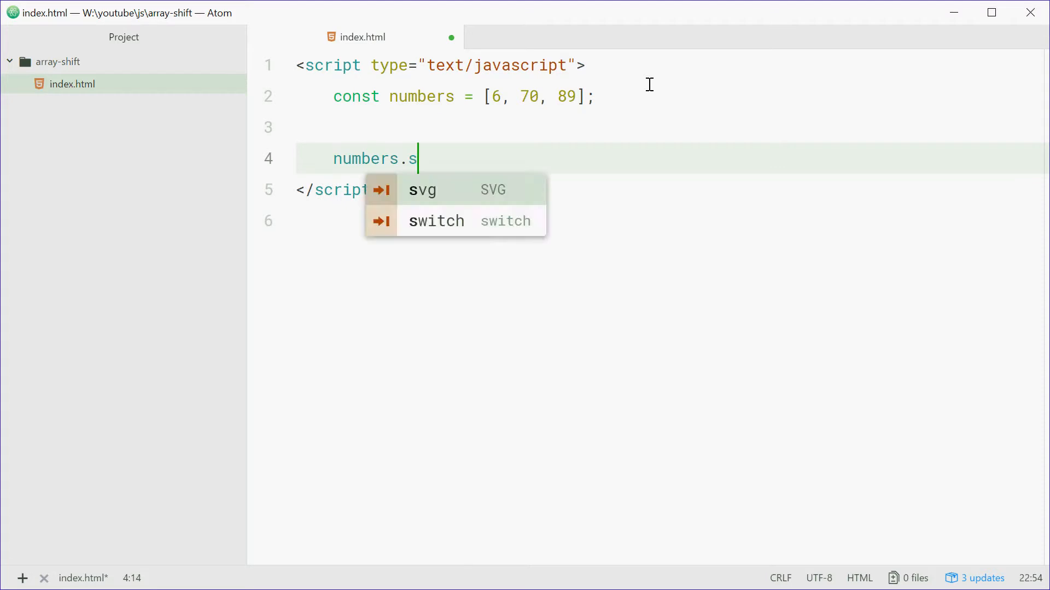
text(hift();)
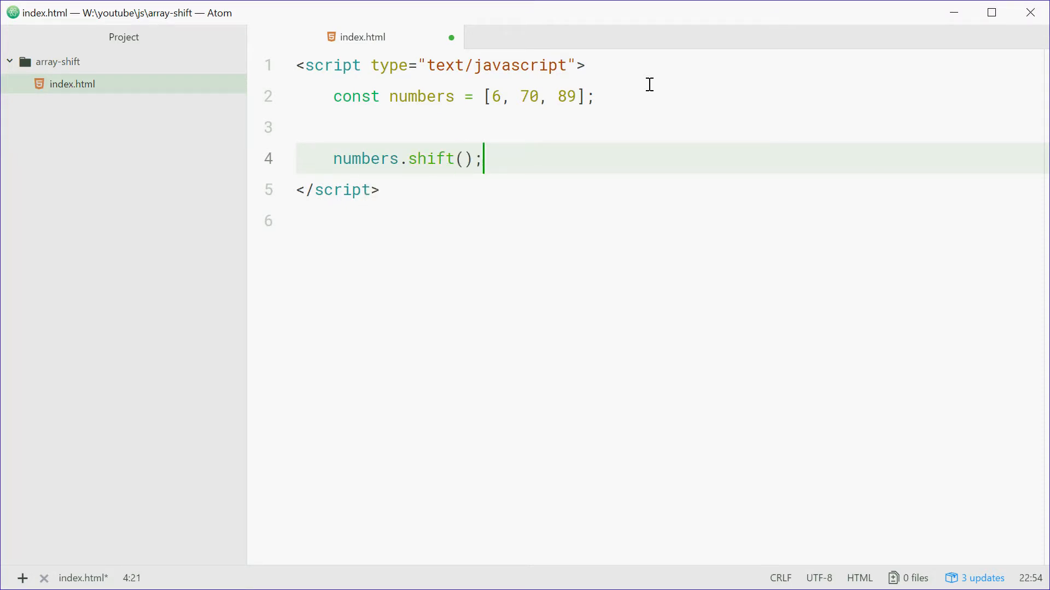
key(ctrl+s)
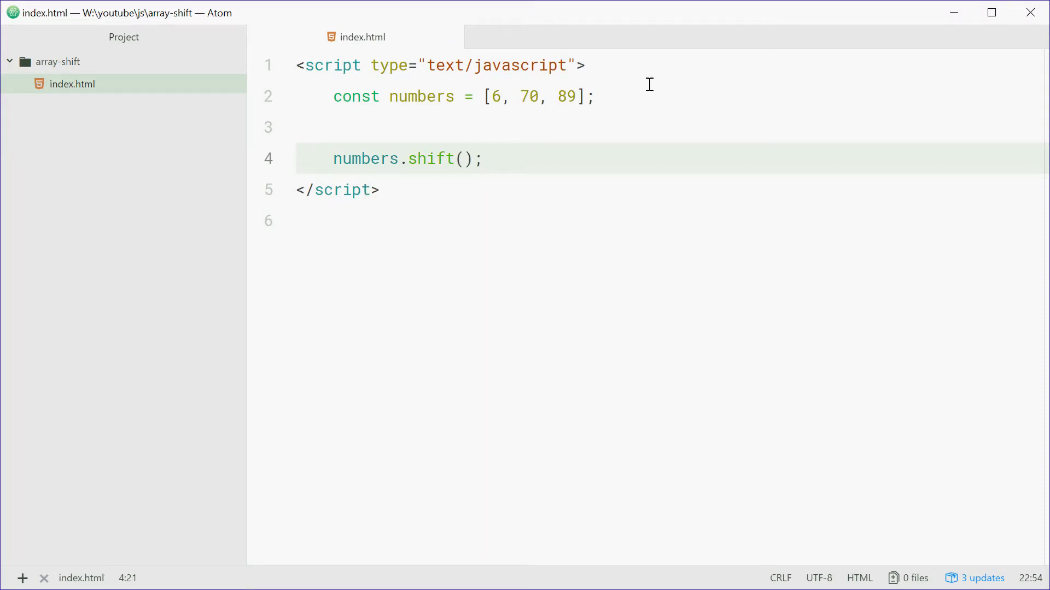
Step: Add console.log(numbers); on the next line
text(console.log();)
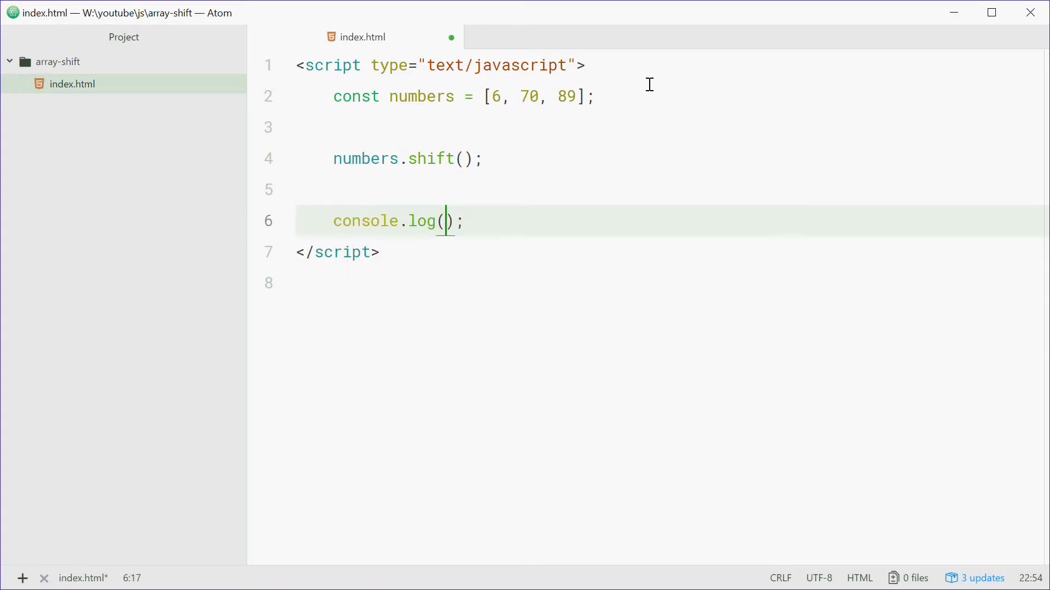
text(numbers)
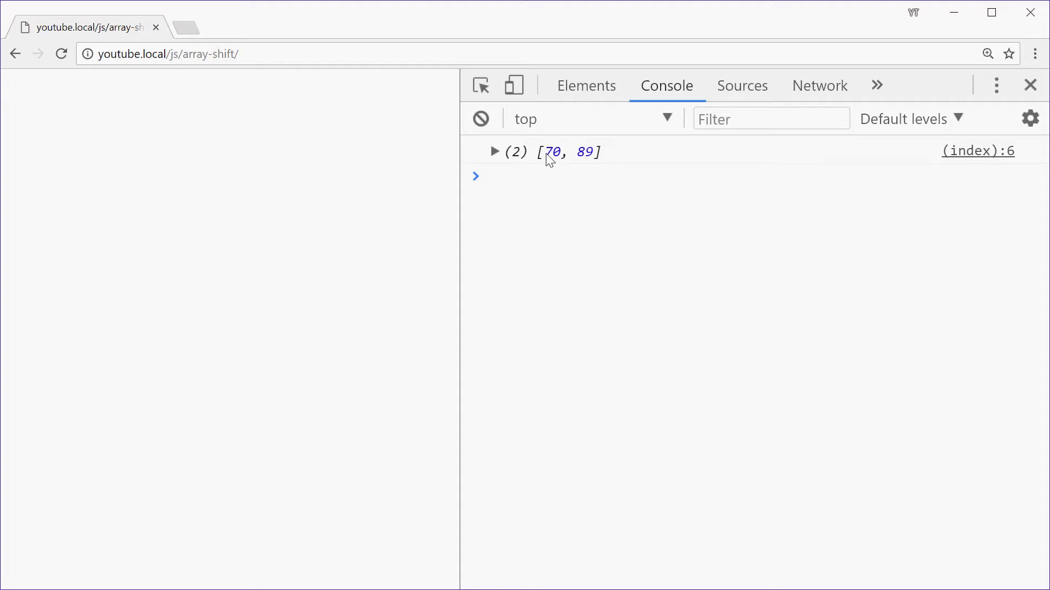
mouse_move(662, 250)
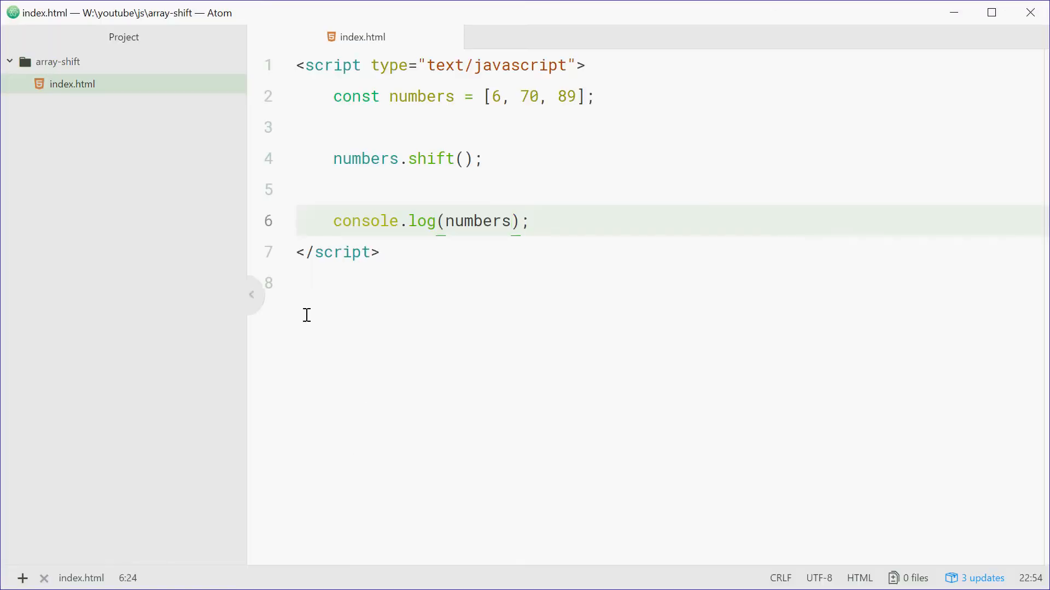
Step: Prefix numbers.shift() with const six = to keep the shifted-off value
double_click(431, 158)
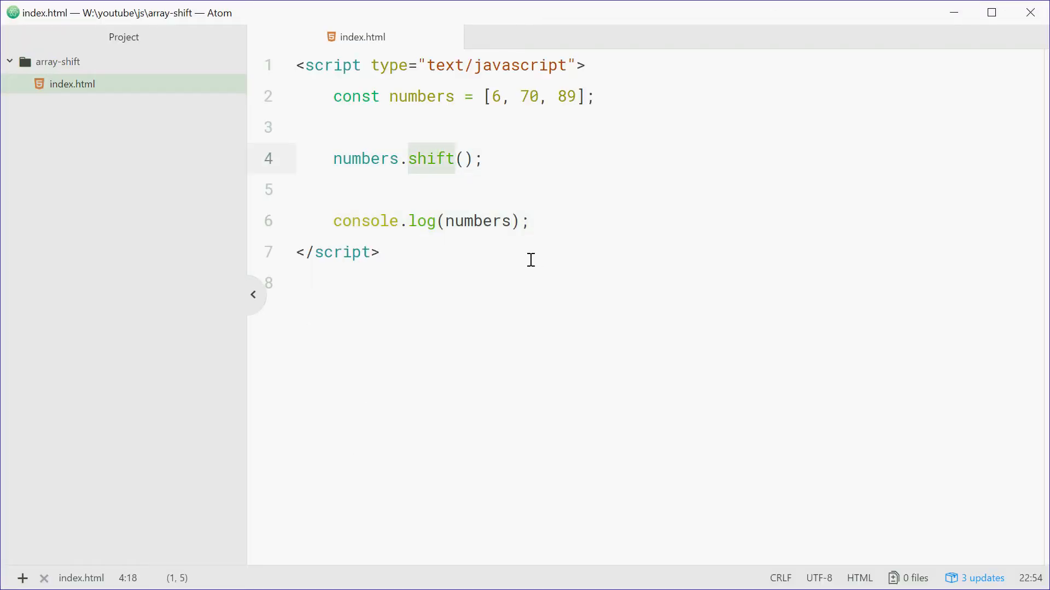
click(483, 159)
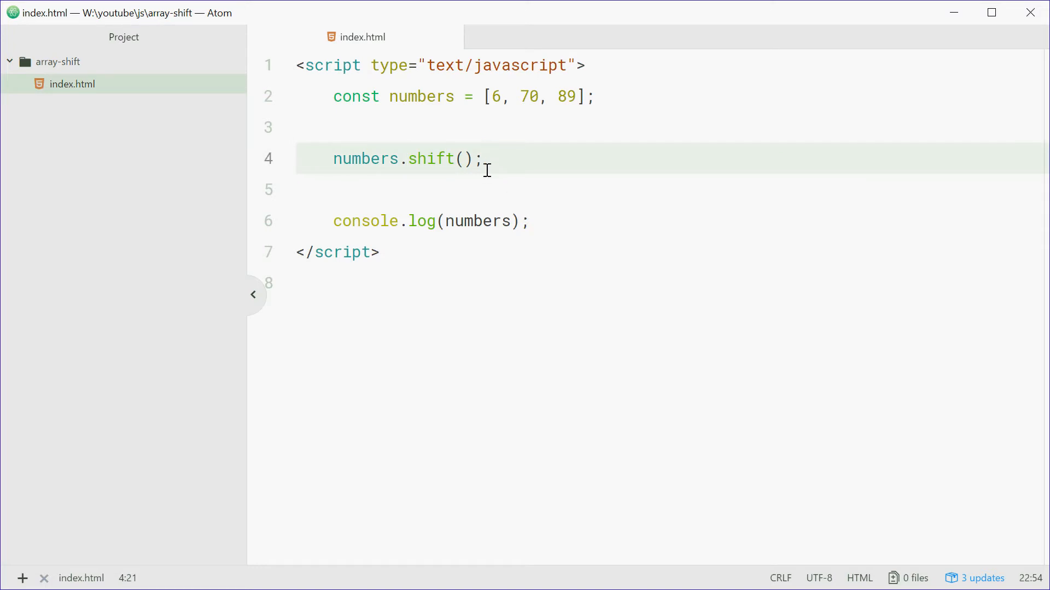
click(332, 159)
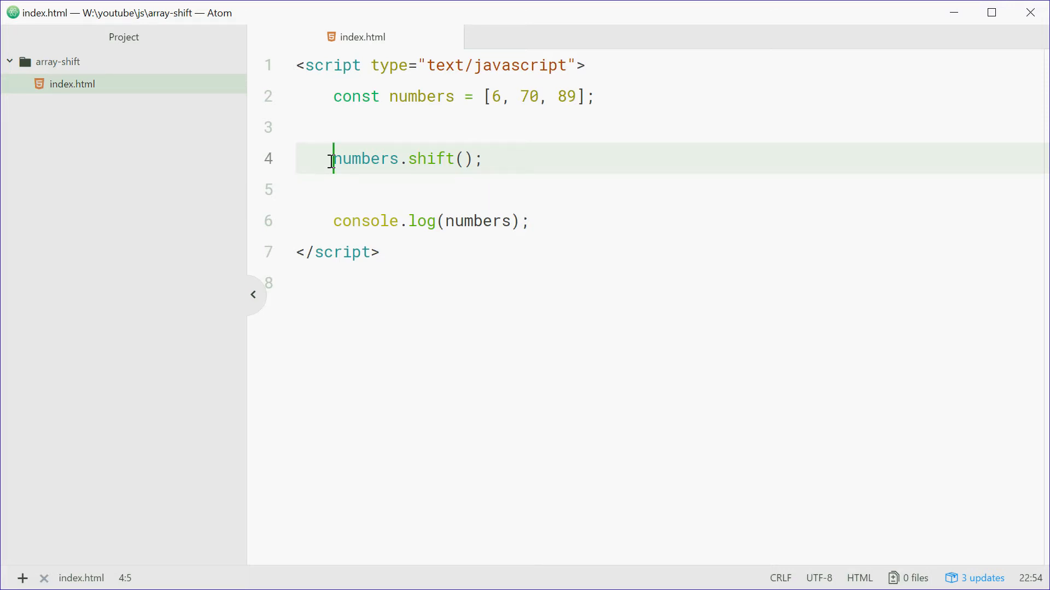
text(const six =)
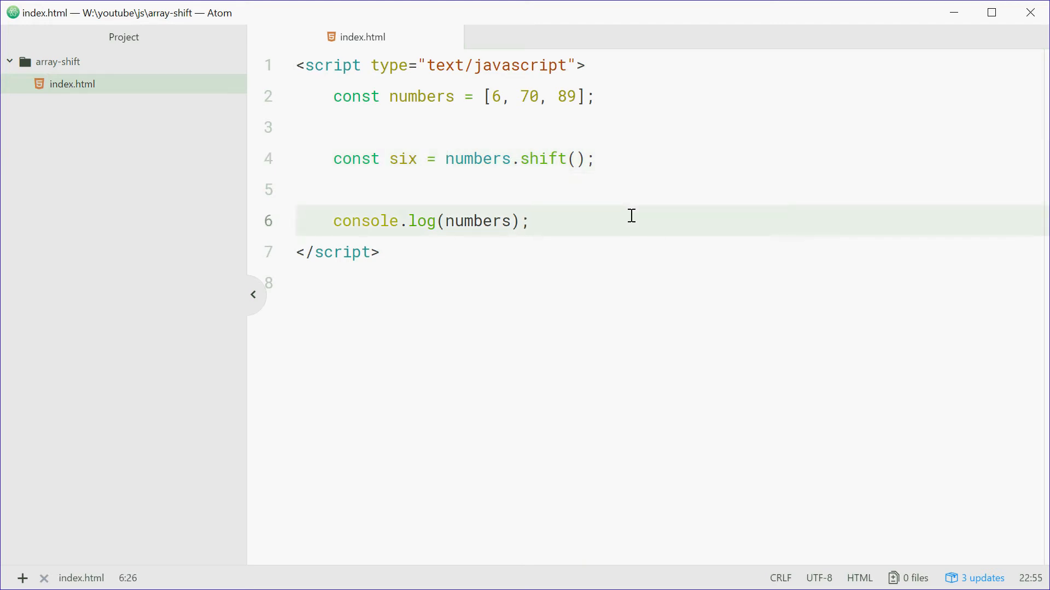
Step: Add console.log(six); on line 7 and save the file
text(console.log(six));)
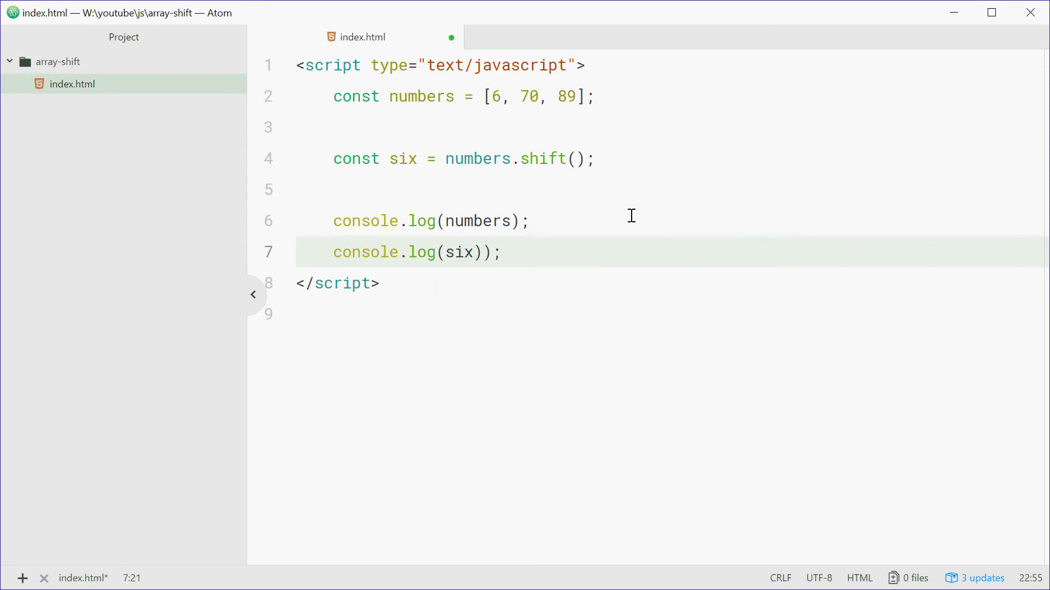
key(Backspace)
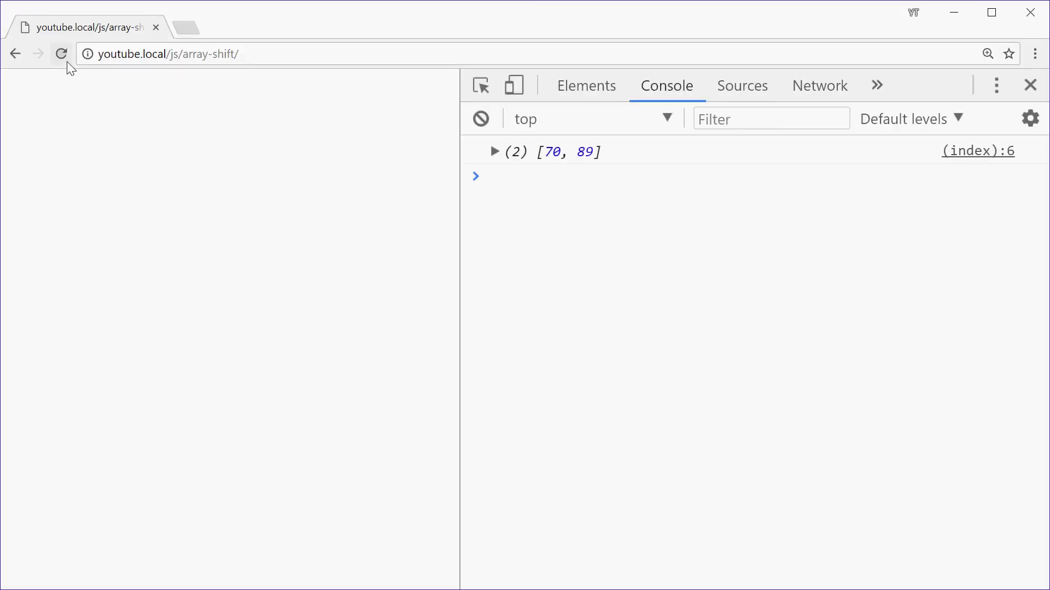
Step: Reload the page in Chrome so the console logs [70, 89] then 6
key(Enter)
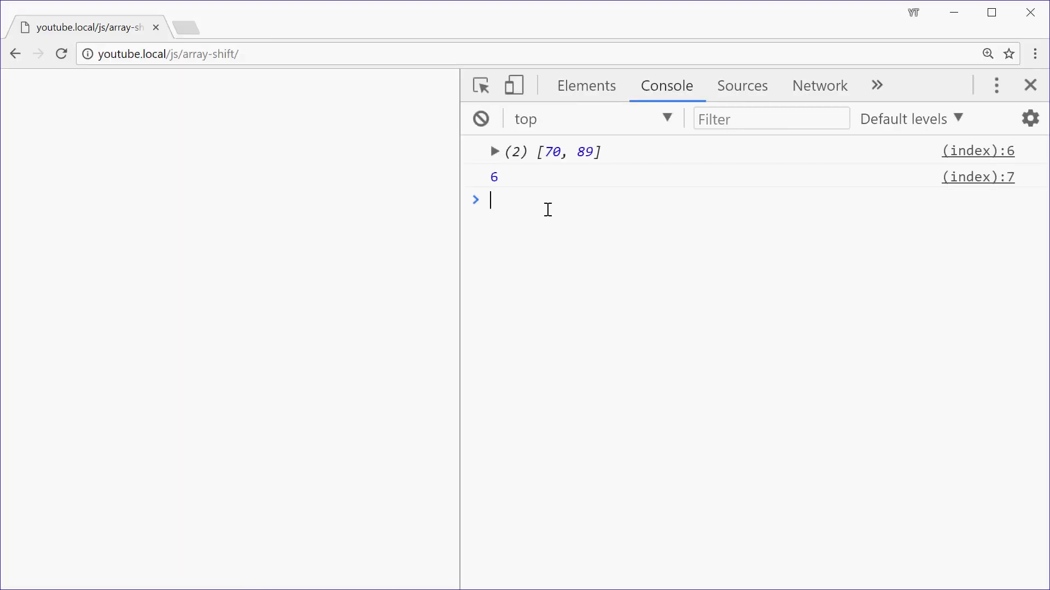